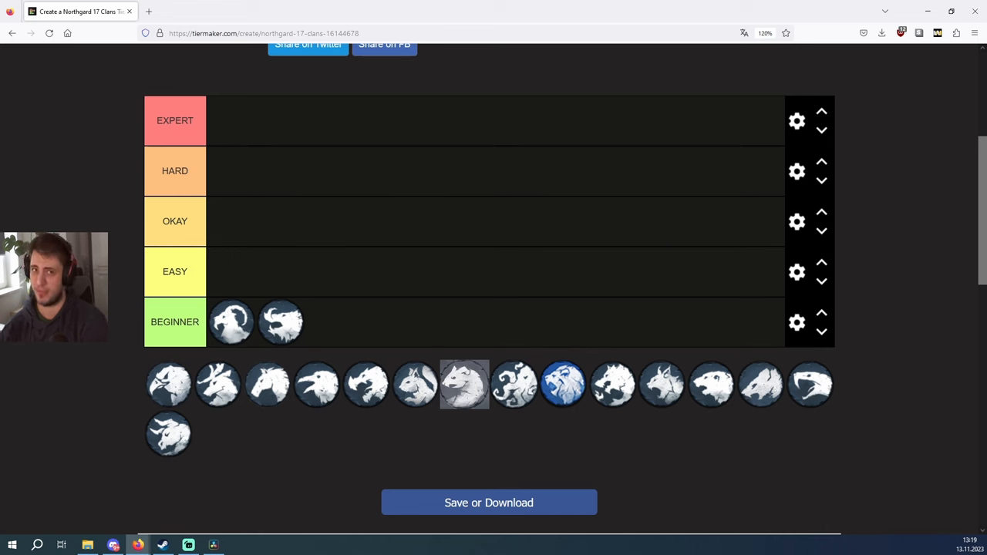
pyautogui.moveTo(503, 475)
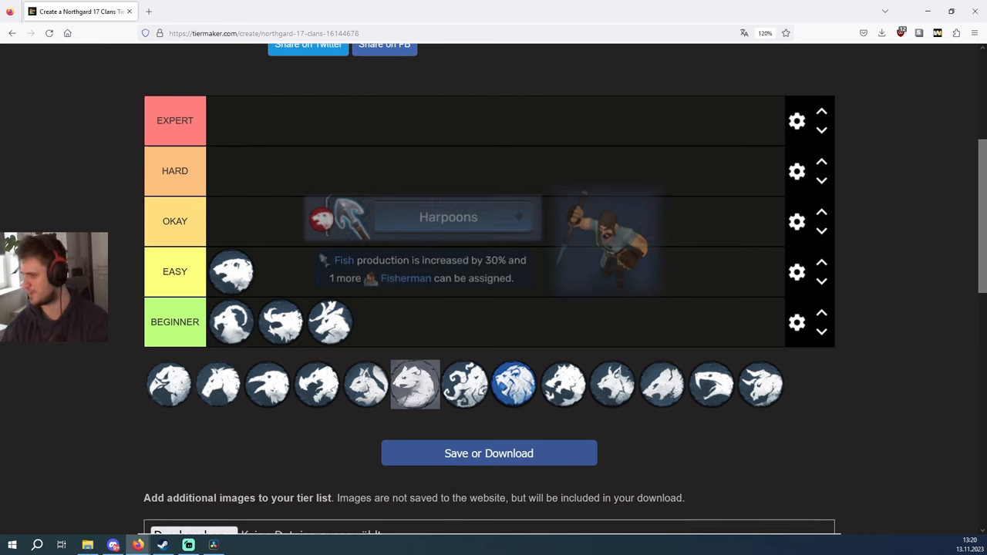
pyautogui.moveTo(207, 395)
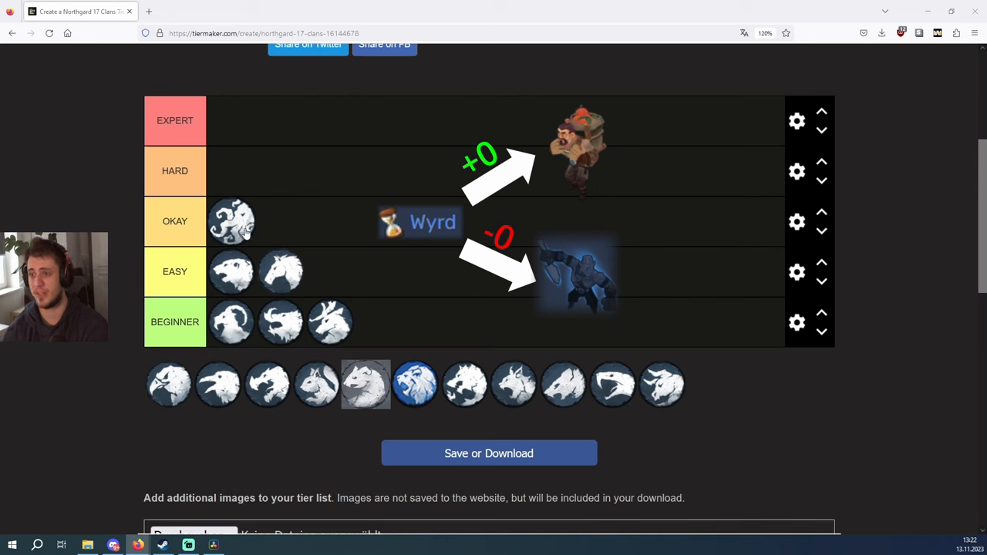
pyautogui.moveTo(47, 222)
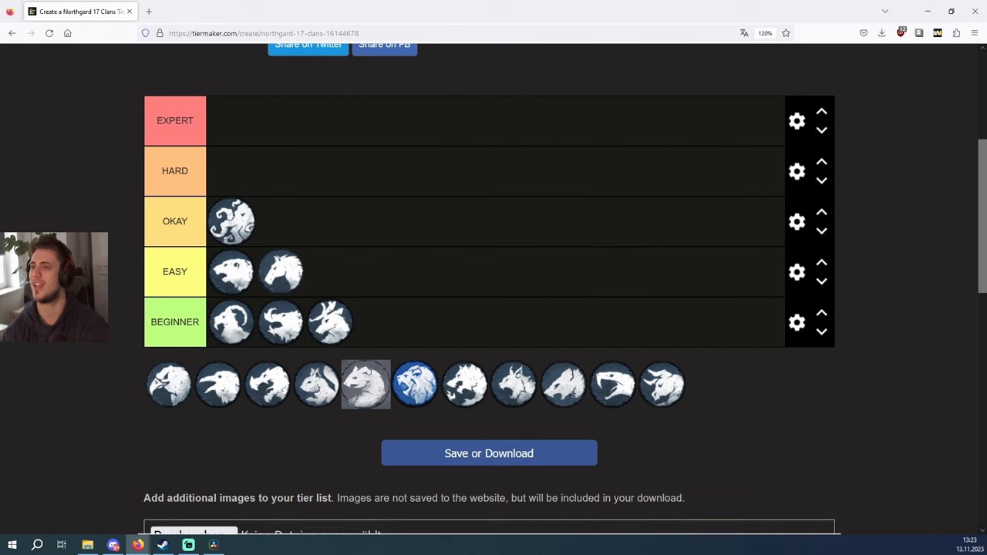
# Move a second clan icon from the pool into the Okay row
pyautogui.moveTo(368, 384); pyautogui.dragTo(270, 208)
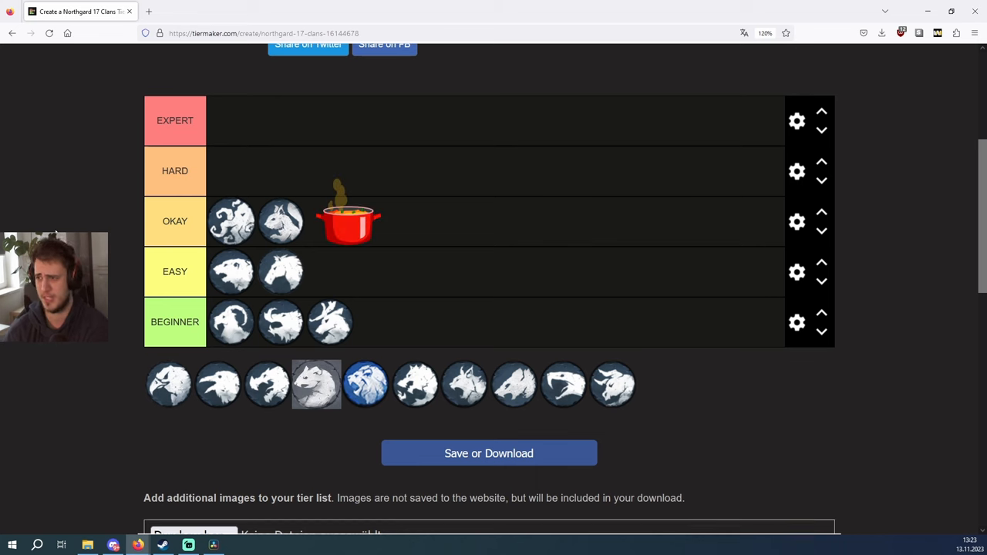
pyautogui.moveTo(349, 219)
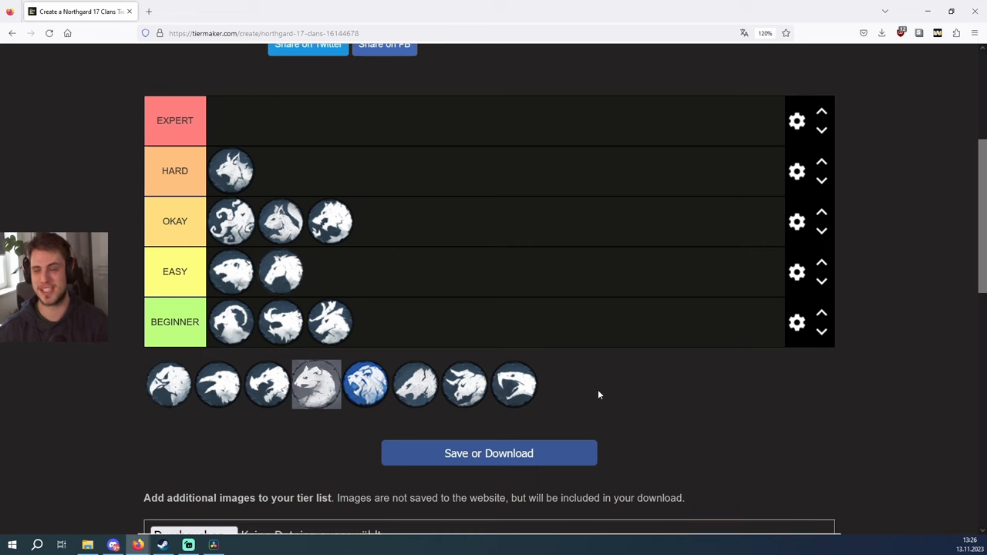
# Move two more clan icons from the pool into the Hard row, making four
pyautogui.moveTo(516, 384); pyautogui.dragTo(281, 169)
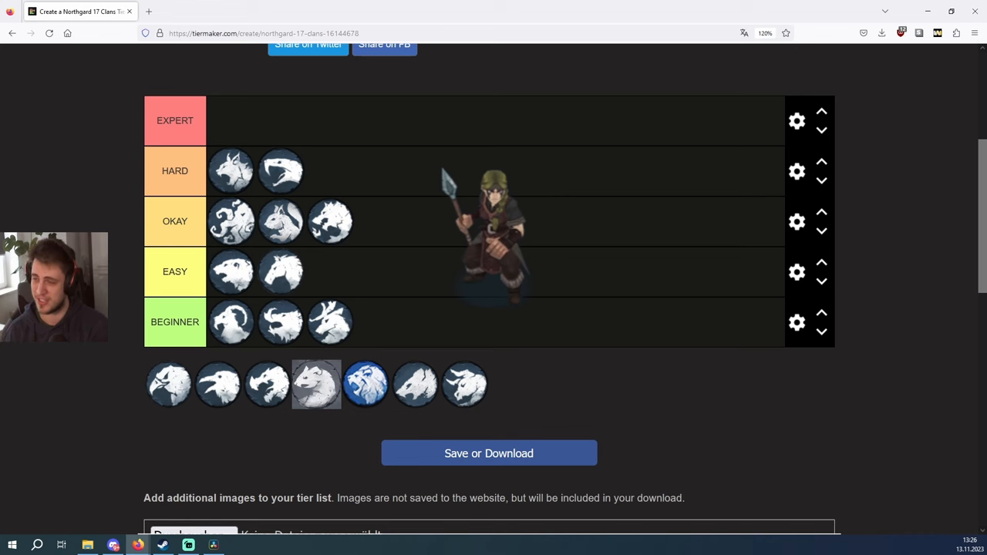
pyautogui.moveTo(98, 176)
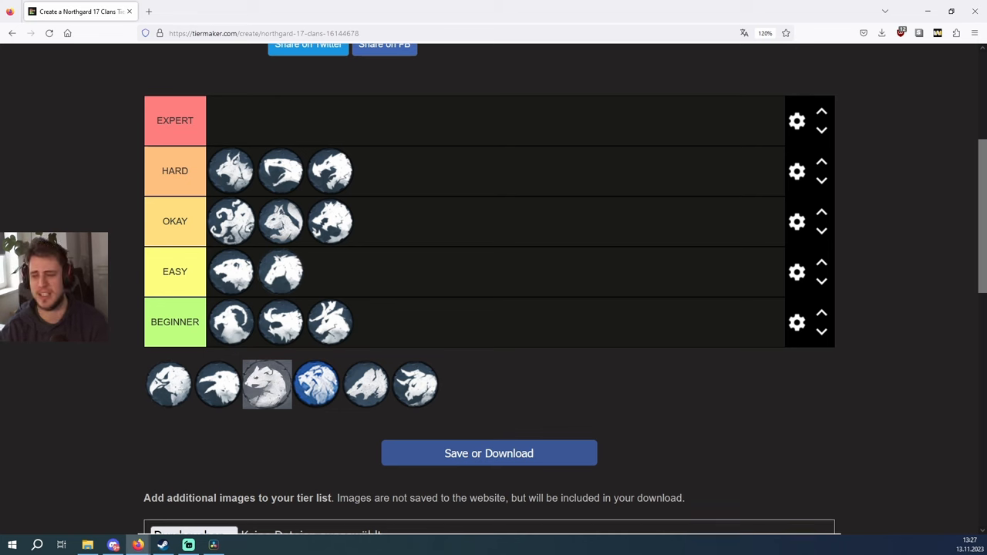
pyautogui.moveTo(74, 207)
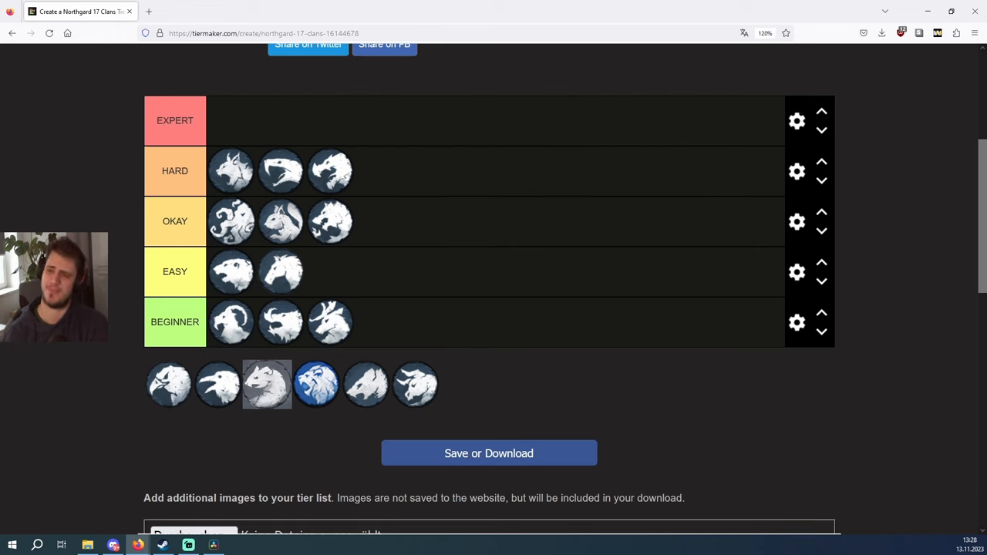
pyautogui.moveTo(415, 386); pyautogui.dragTo(367, 169)
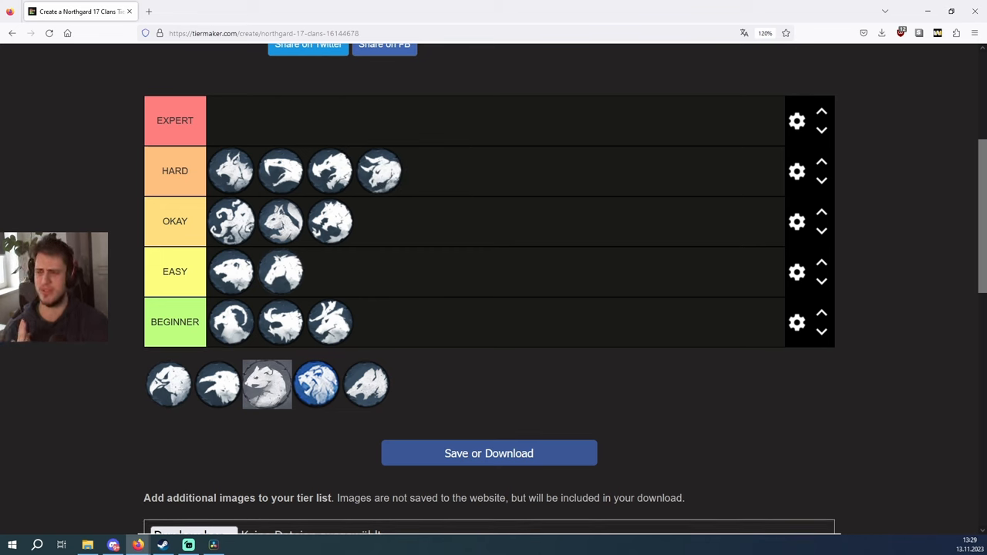
pyautogui.moveTo(378, 170)
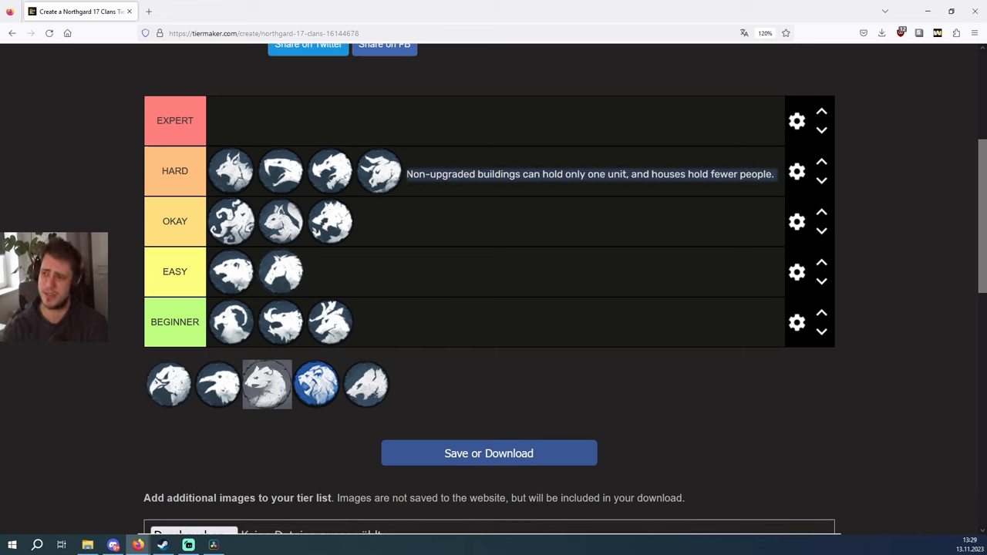
pyautogui.moveTo(85, 225)
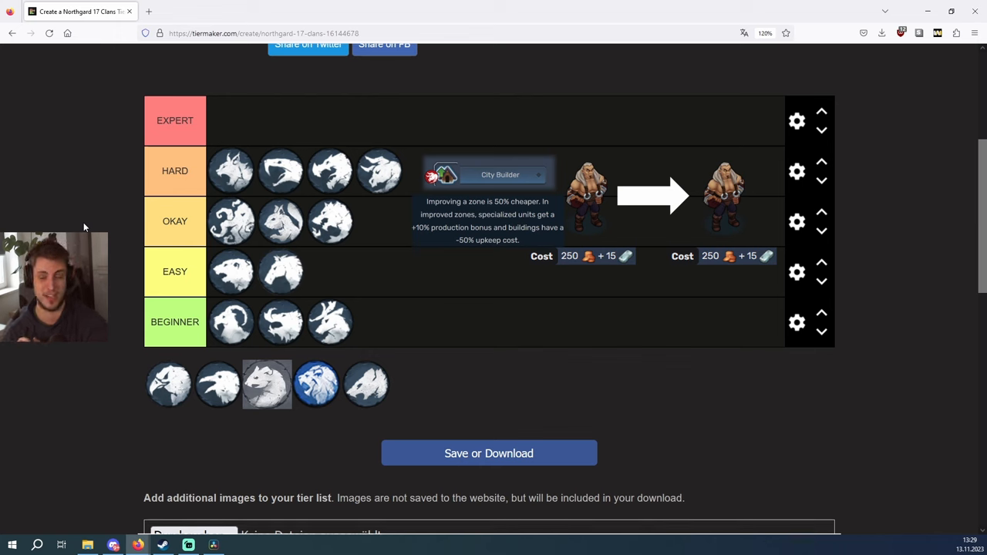
pyautogui.moveTo(100, 216)
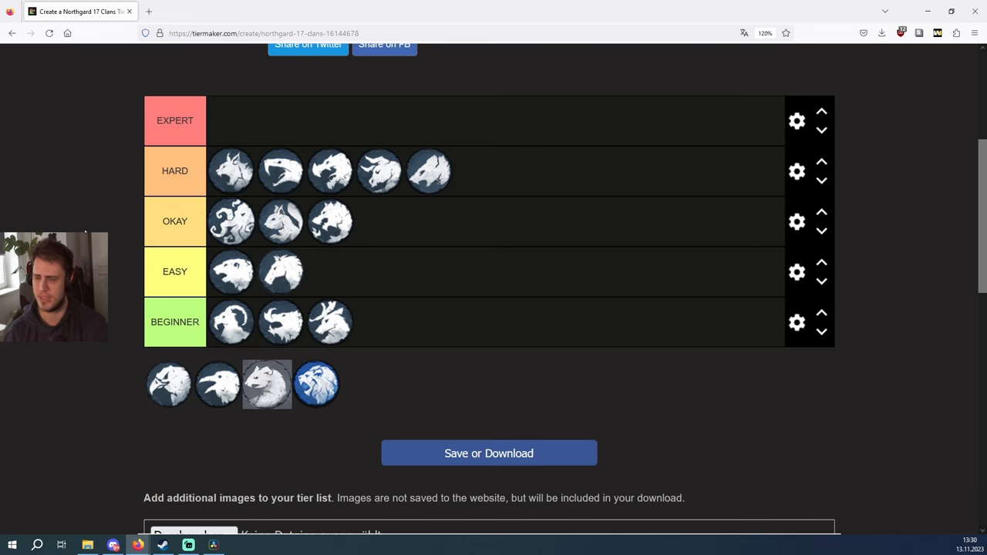
pyautogui.moveTo(330, 222)
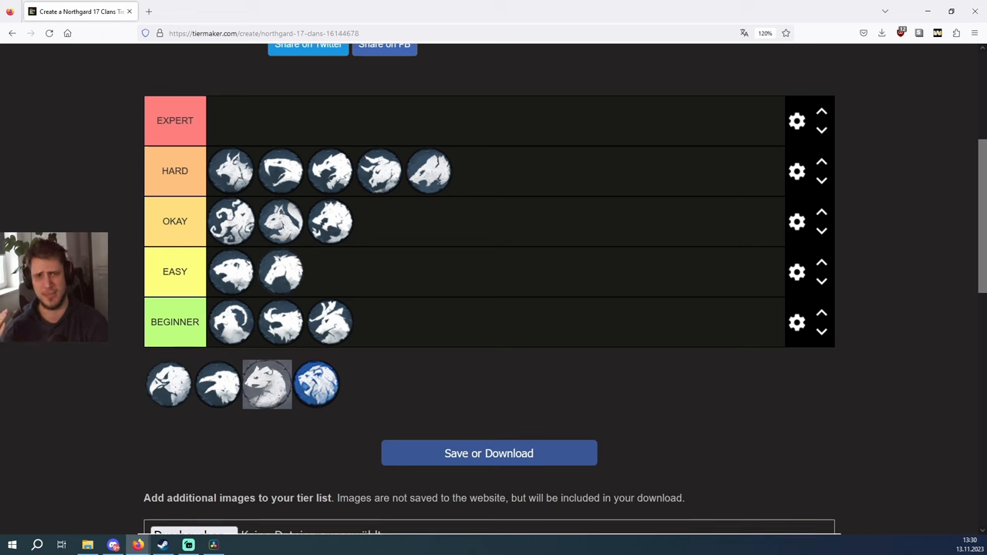
pyautogui.moveTo(435, 193)
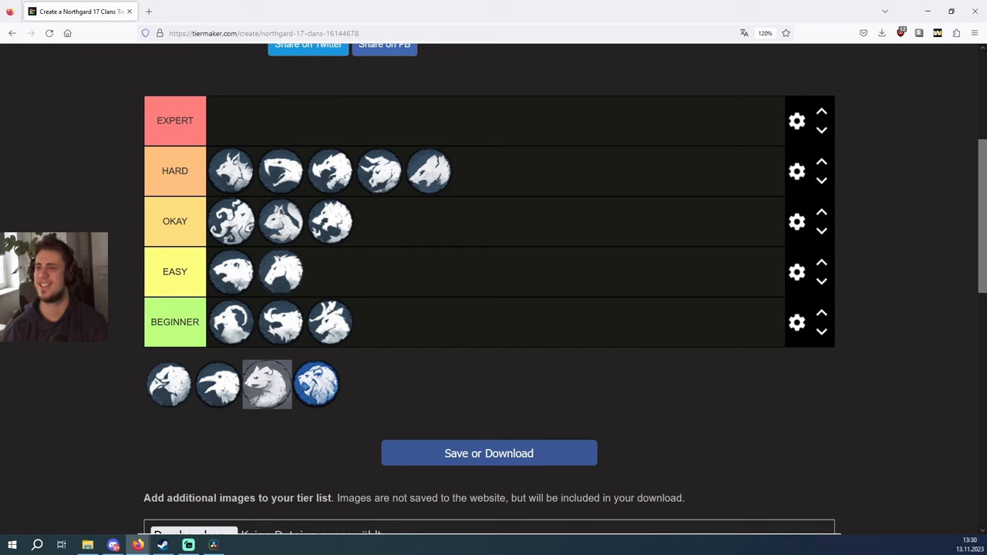
pyautogui.moveTo(89, 223)
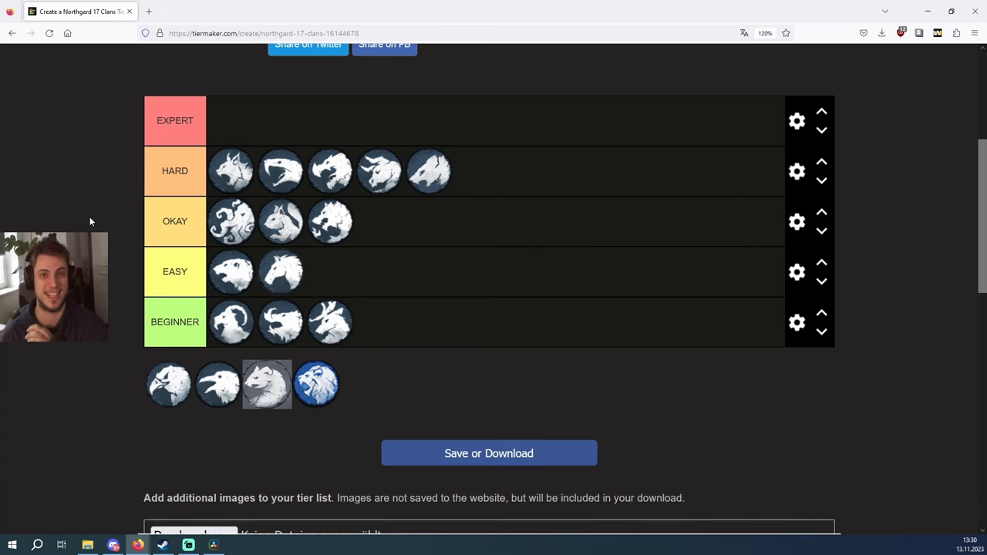
# Rank the blue clan icon and then the pale grey clan icon as Expert
pyautogui.moveTo(316, 384); pyautogui.dragTo(224, 139)
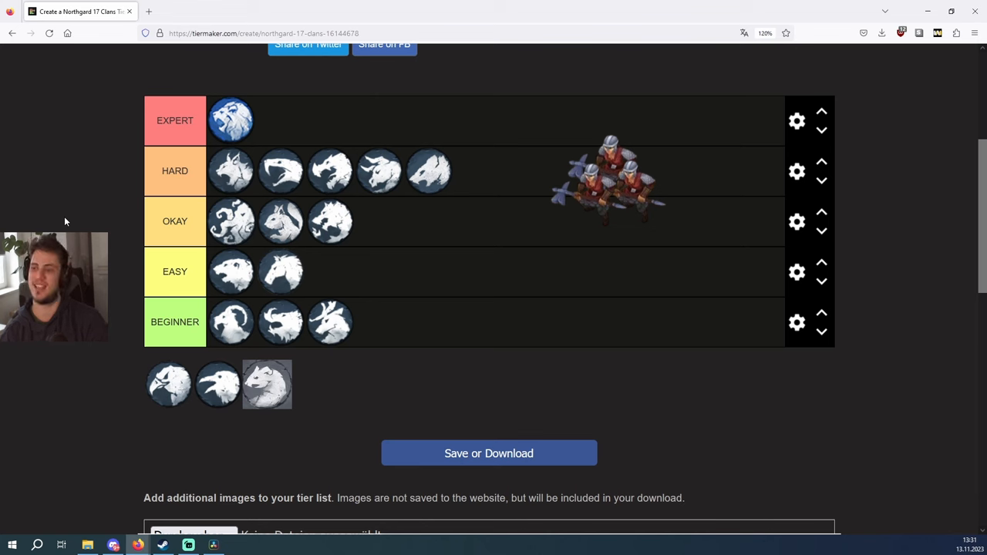
pyautogui.moveTo(267, 384); pyautogui.dragTo(280, 121)
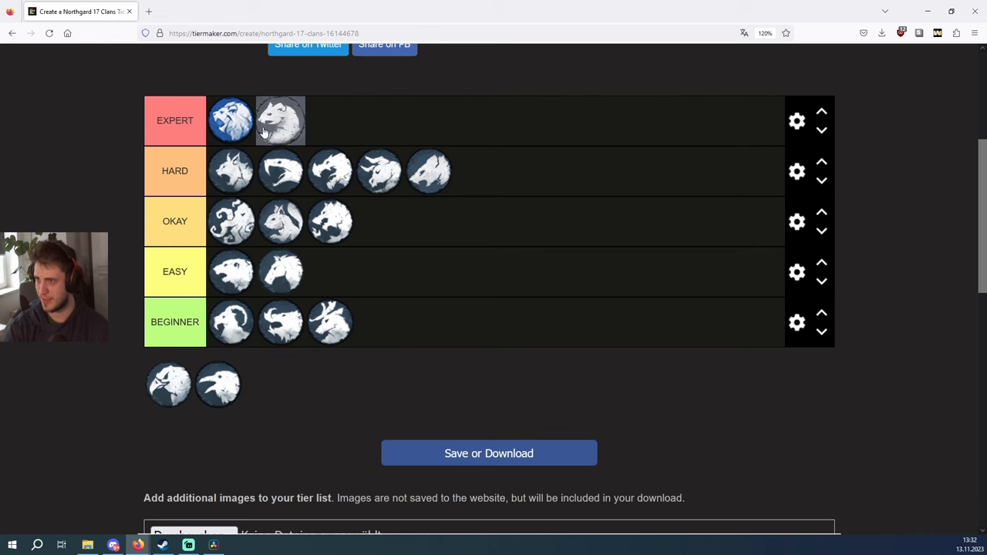
# Rank another clan icon as Expert after the grey one, leaving one unsorted
pyautogui.moveTo(219, 384); pyautogui.dragTo(330, 120)
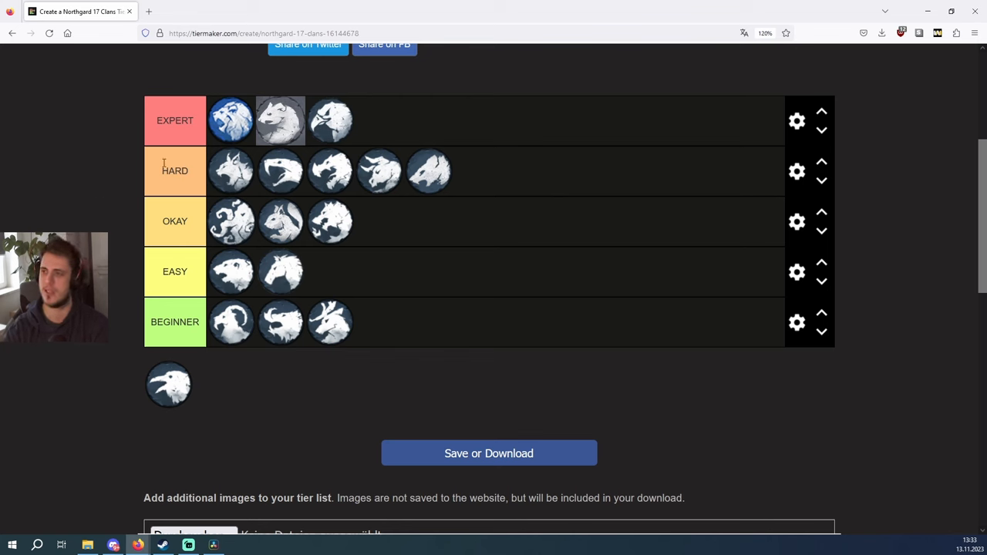
pyautogui.moveTo(89, 189)
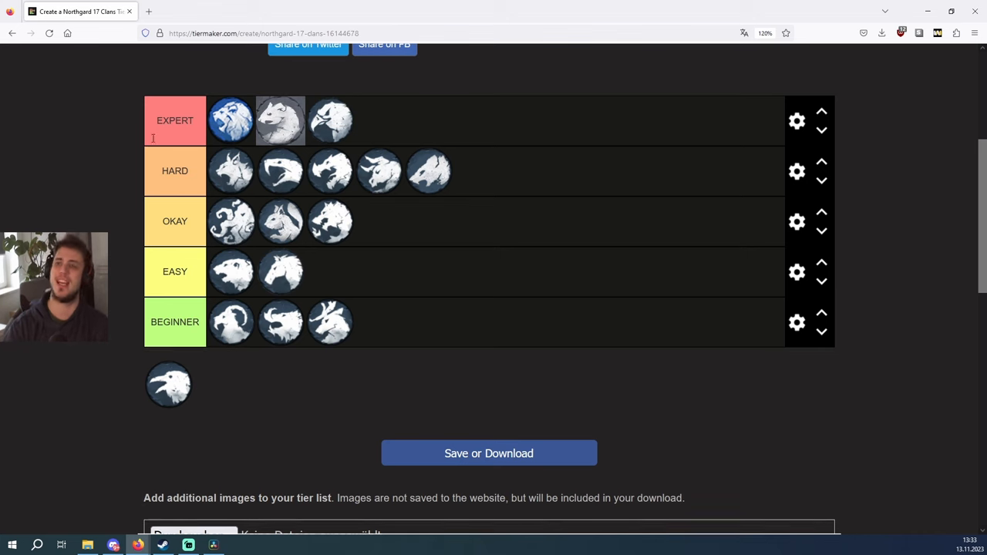
# Rank the final unsorted clan icon as Expert so every clan is placed
pyautogui.moveTo(168, 384); pyautogui.dragTo(389, 123)
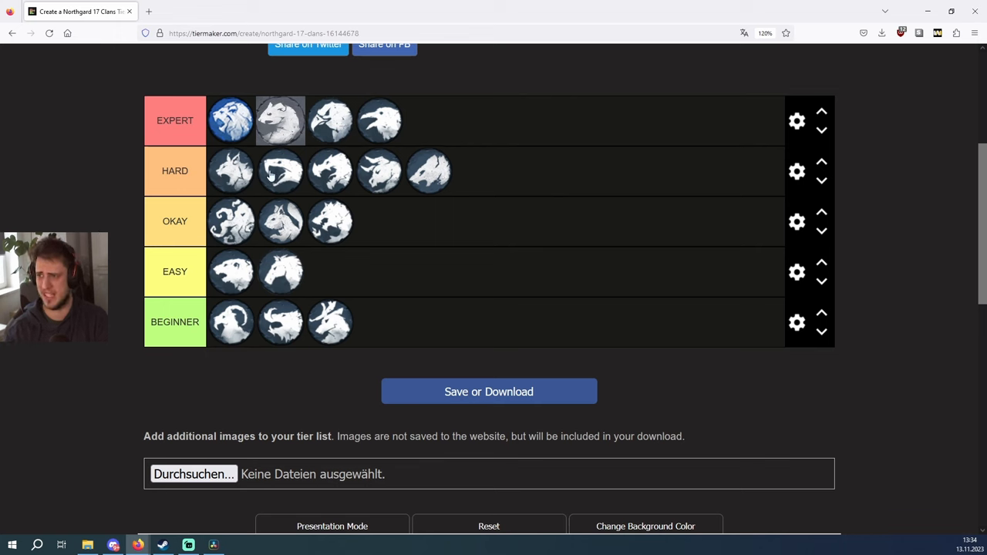
pyautogui.moveTo(59, 213)
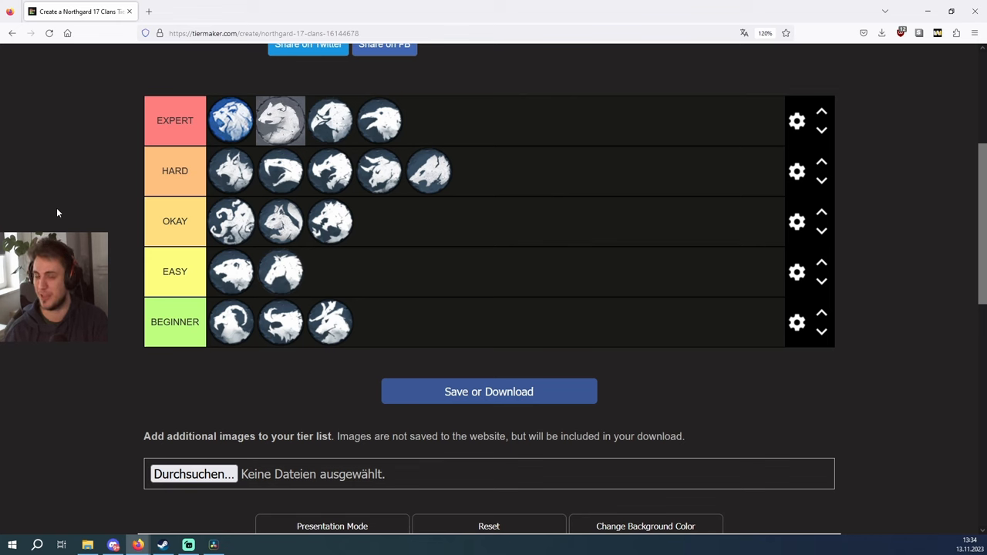
pyautogui.moveTo(336, 104)
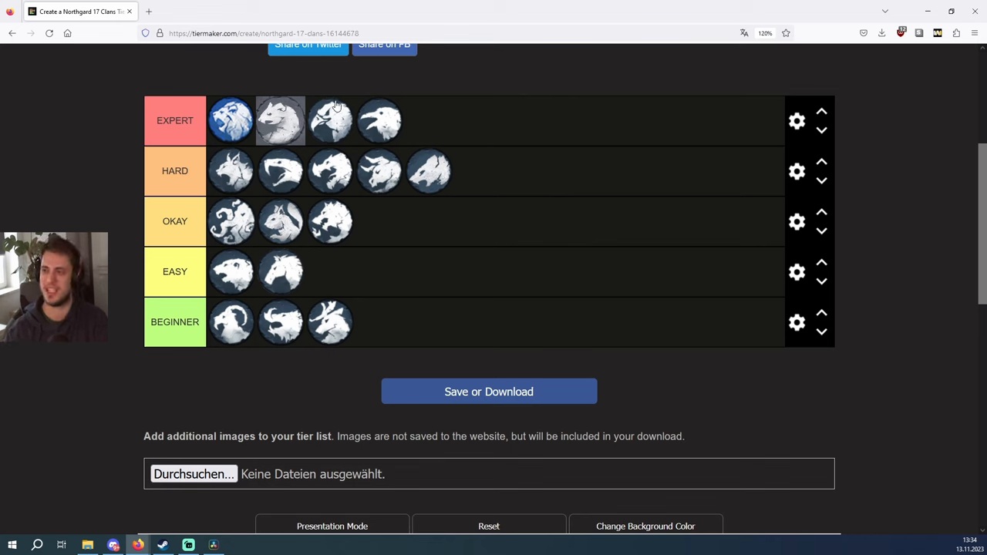